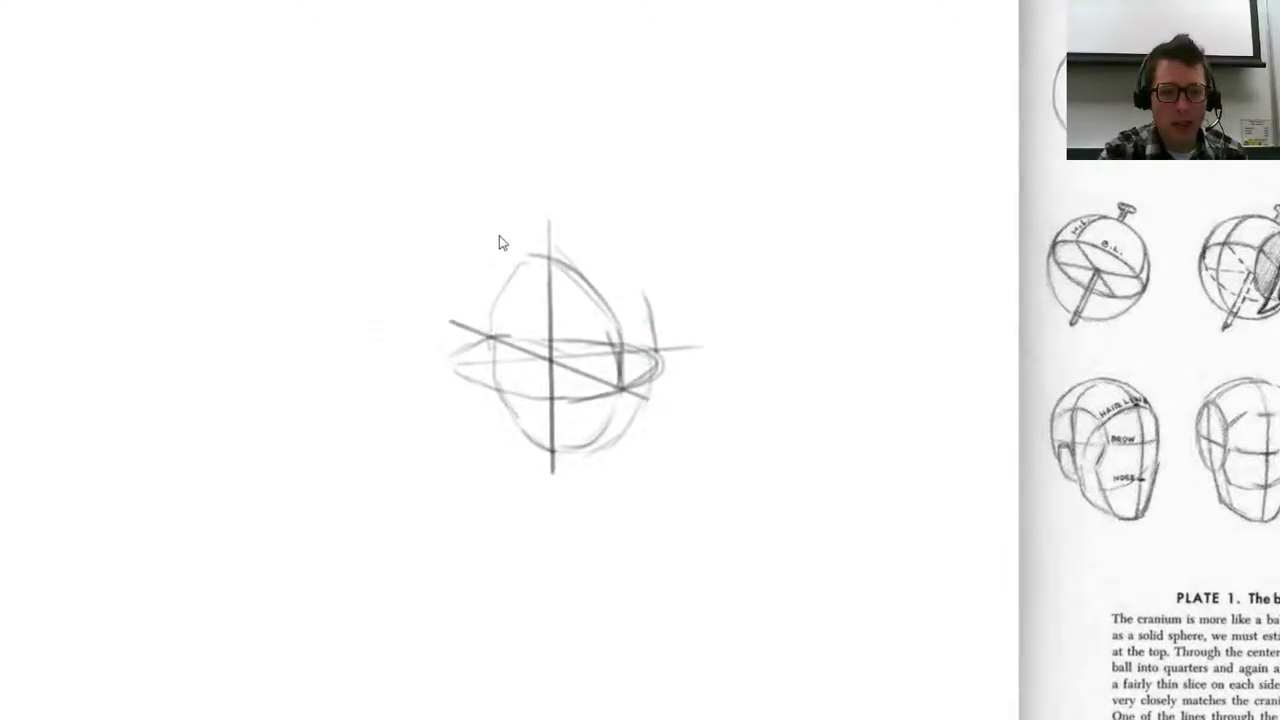
# Step: Sketch guideline strokes across the sphere as the head's construction axes
pyautogui.moveTo(500, 240); pyautogui.dragTo(415, 350)
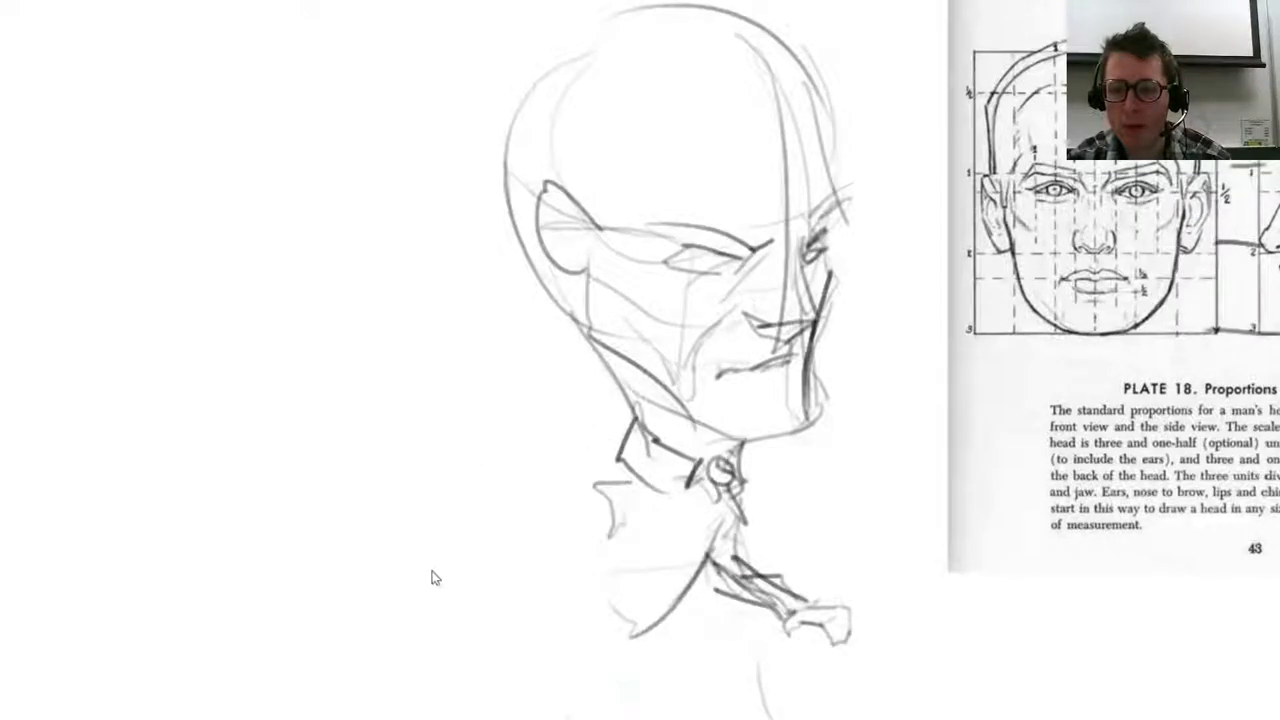
# Step: Scroll down the canvas past the finished head study
pyautogui.scroll(-3)
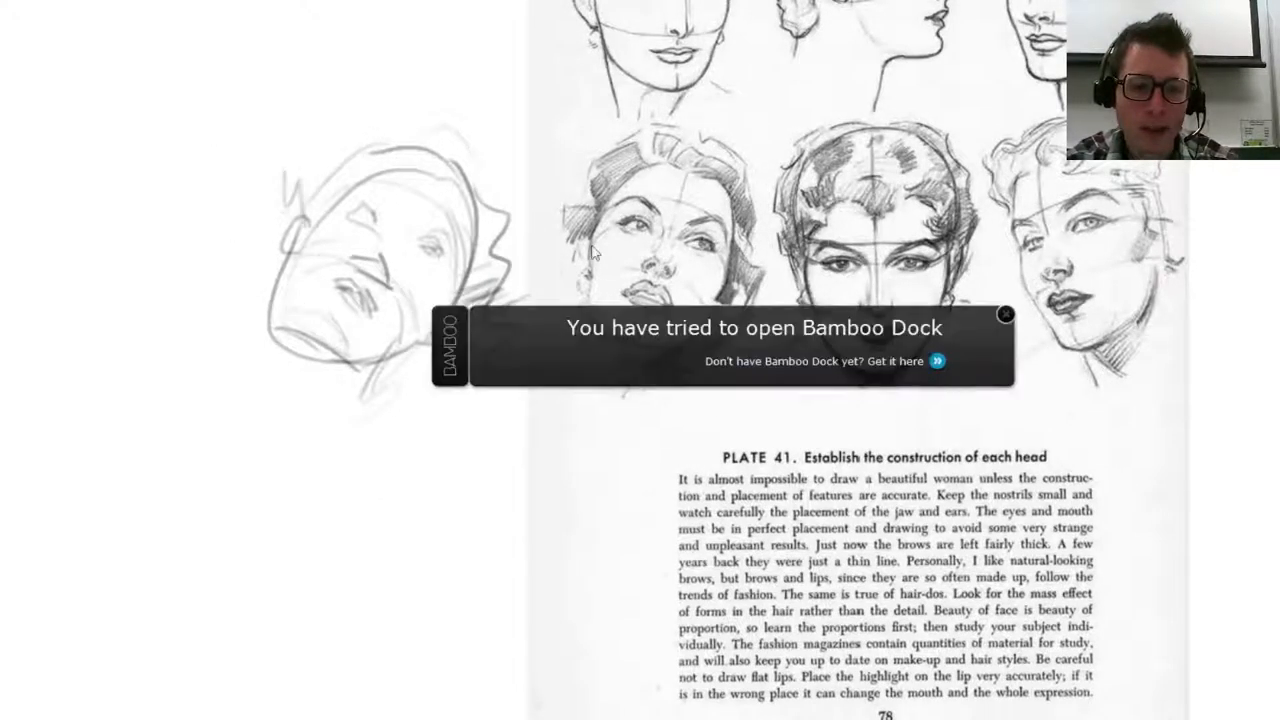
# Step: Dismiss the Bamboo Dock popup beside the tilted head study
pyautogui.click(1005, 314)
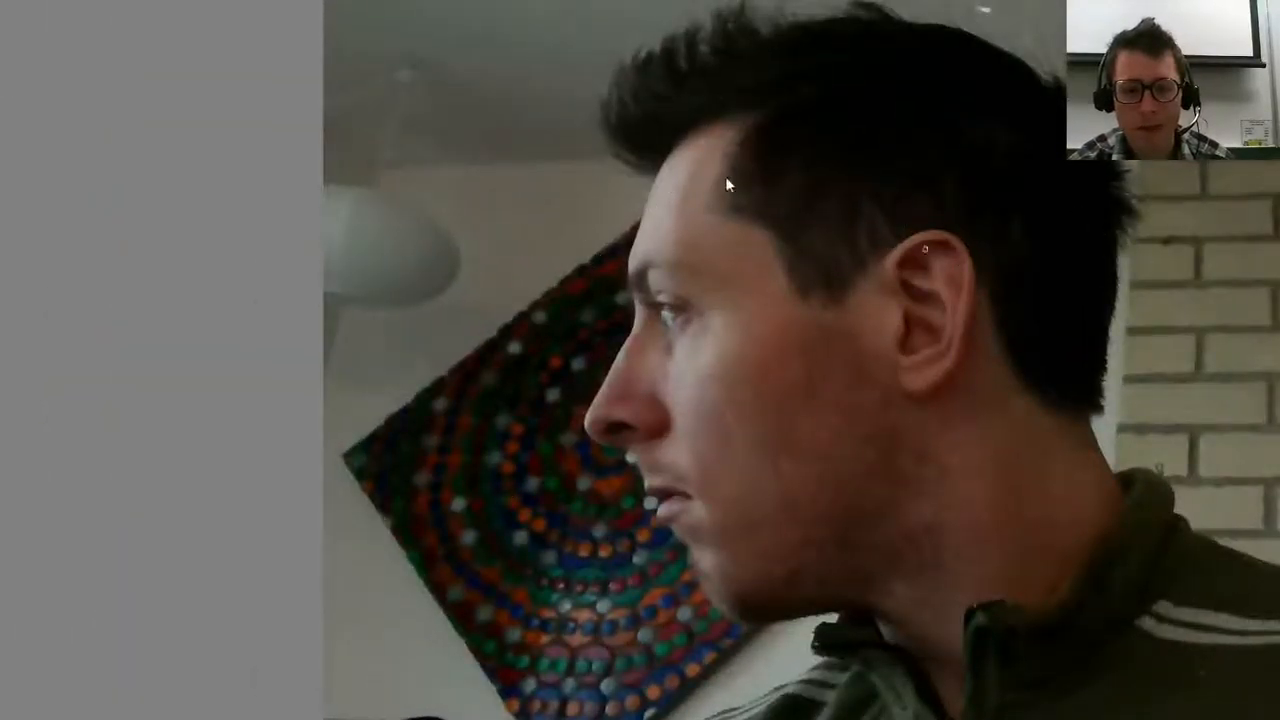
# Step: Drag the man's profile photo reference into position on the canvas
pyautogui.moveTo(600, 465); pyautogui.dragTo(900, 390)
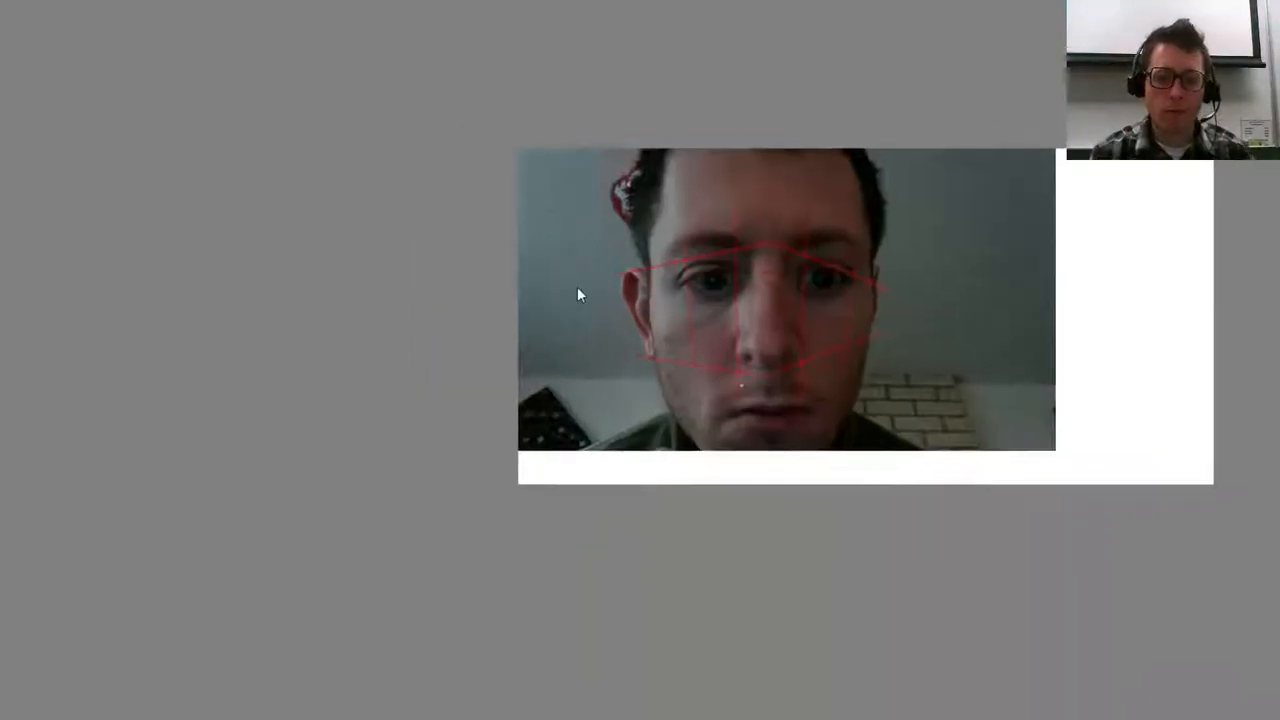
pyautogui.moveTo(583, 293); pyautogui.dragTo(740, 390)
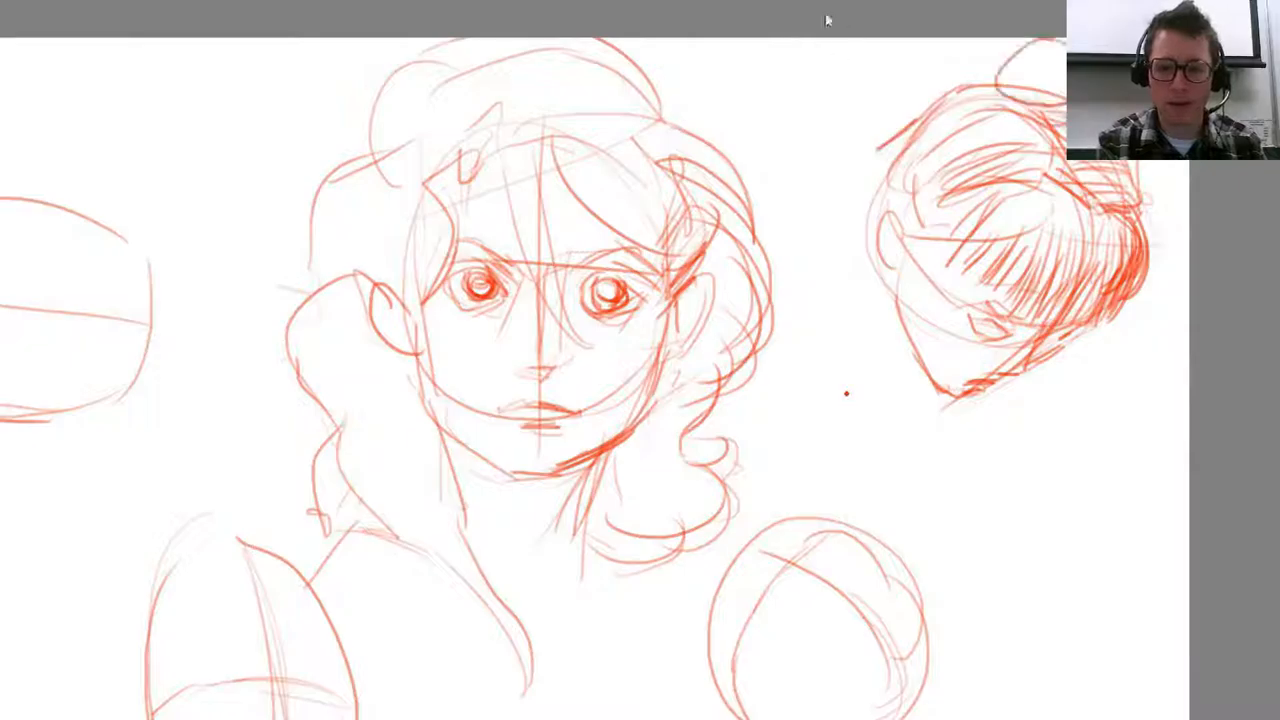
# Step: Scroll down from the curly-haired head study toward the next sketches
pyautogui.scroll(-3)
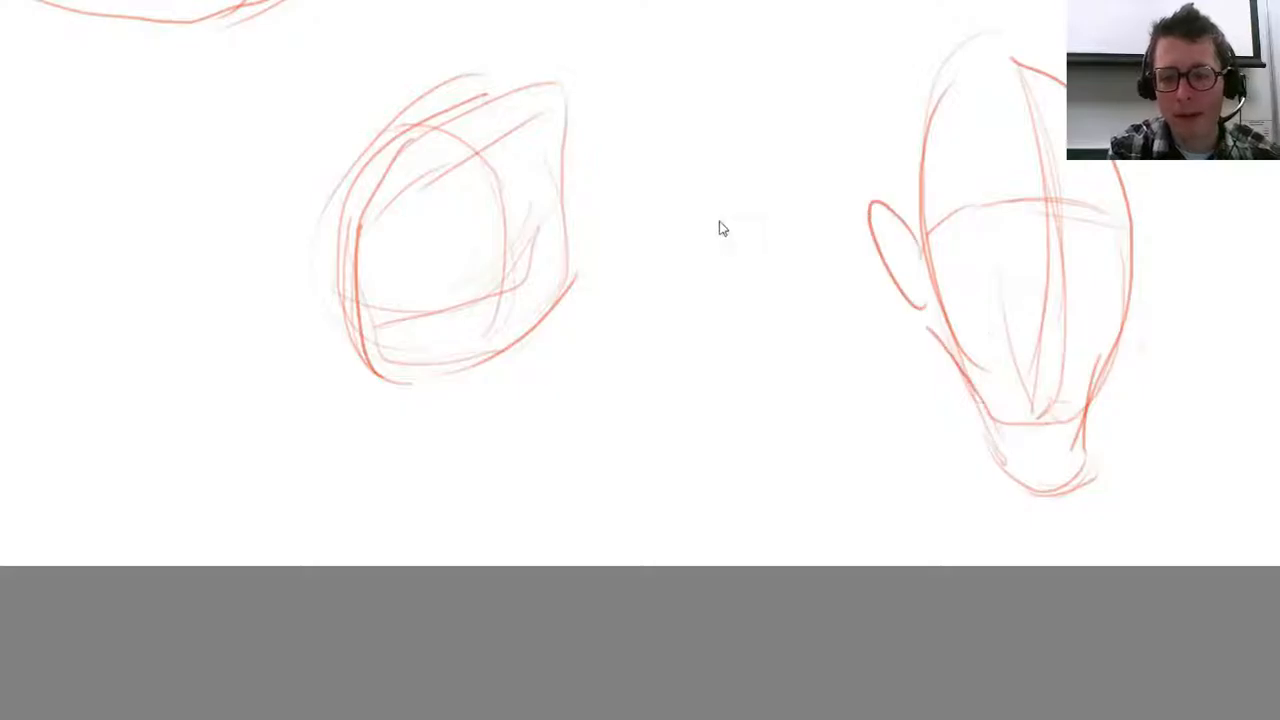
# Step: Draw brows, eyes, long nose and low lips, then extend the jaw and cheeks
pyautogui.moveTo(1040, 280); pyautogui.dragTo(1060, 440)
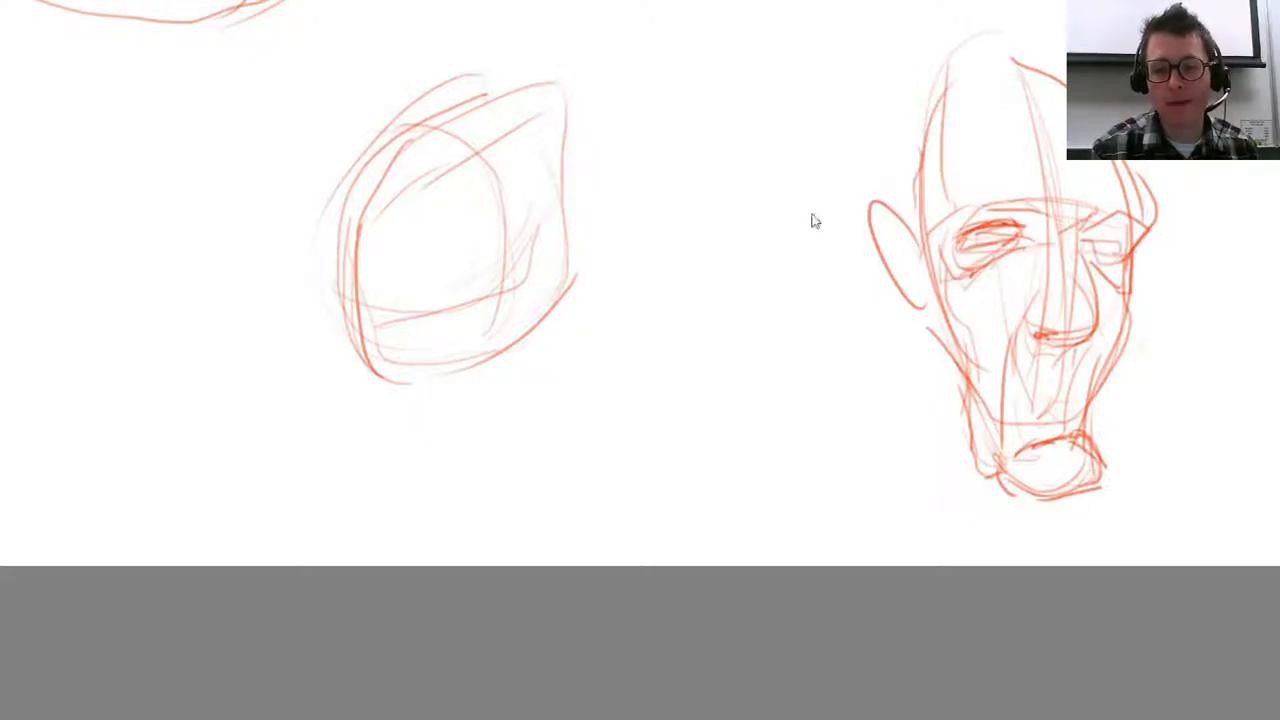
pyautogui.moveTo(920, 330); pyautogui.dragTo(990, 560)
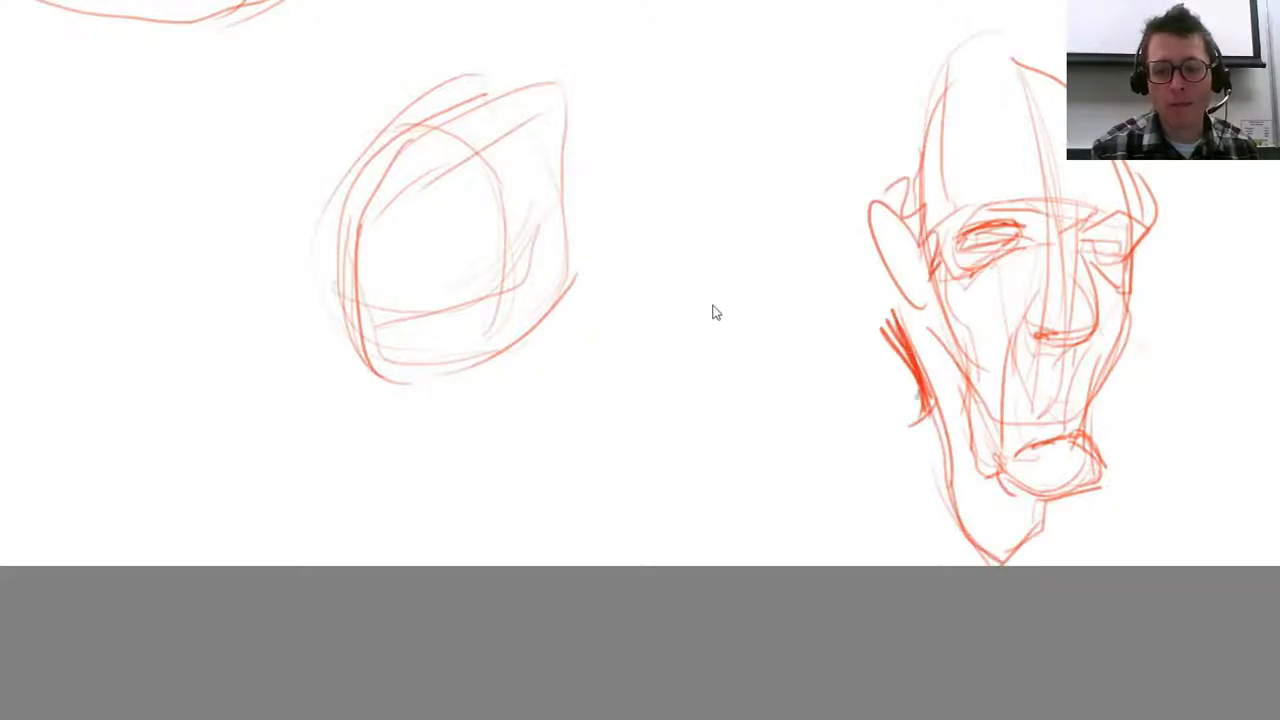